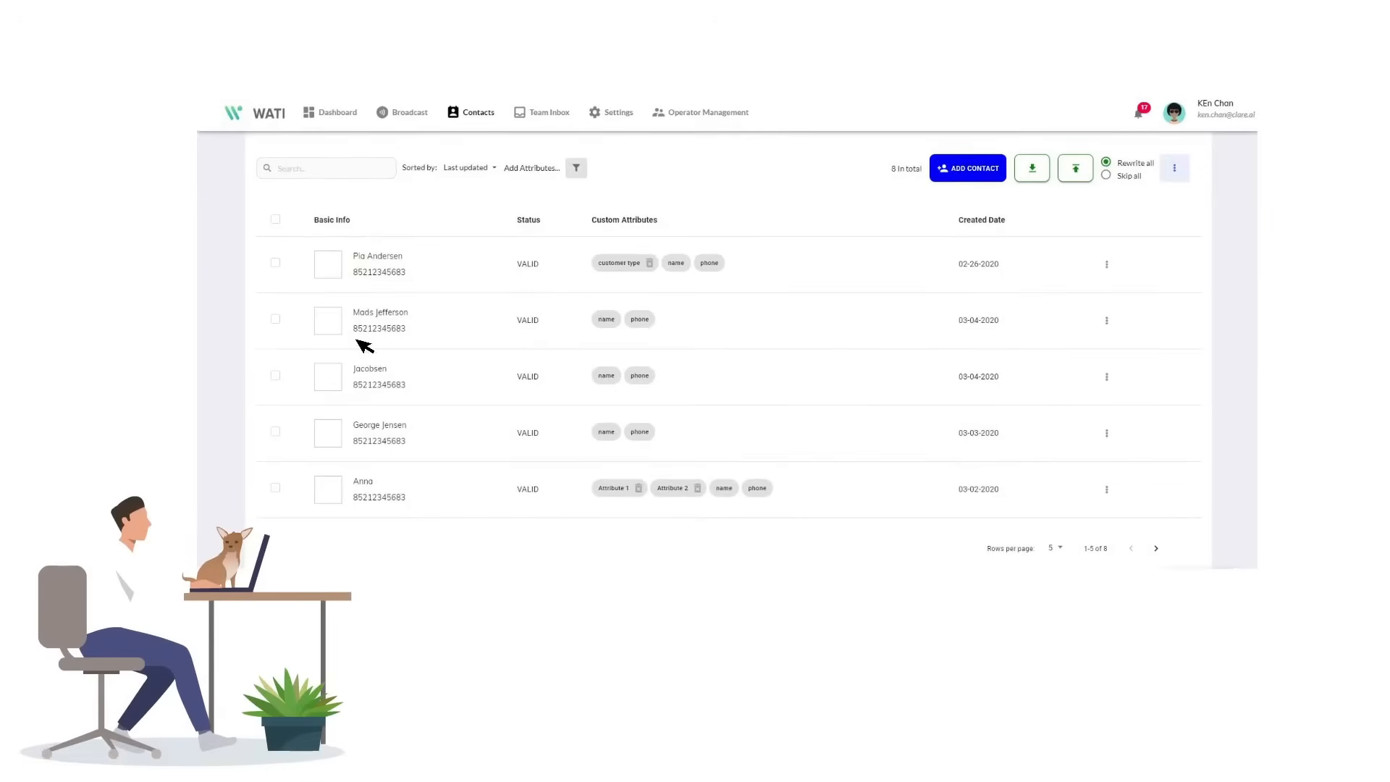
mouse_move(369, 542)
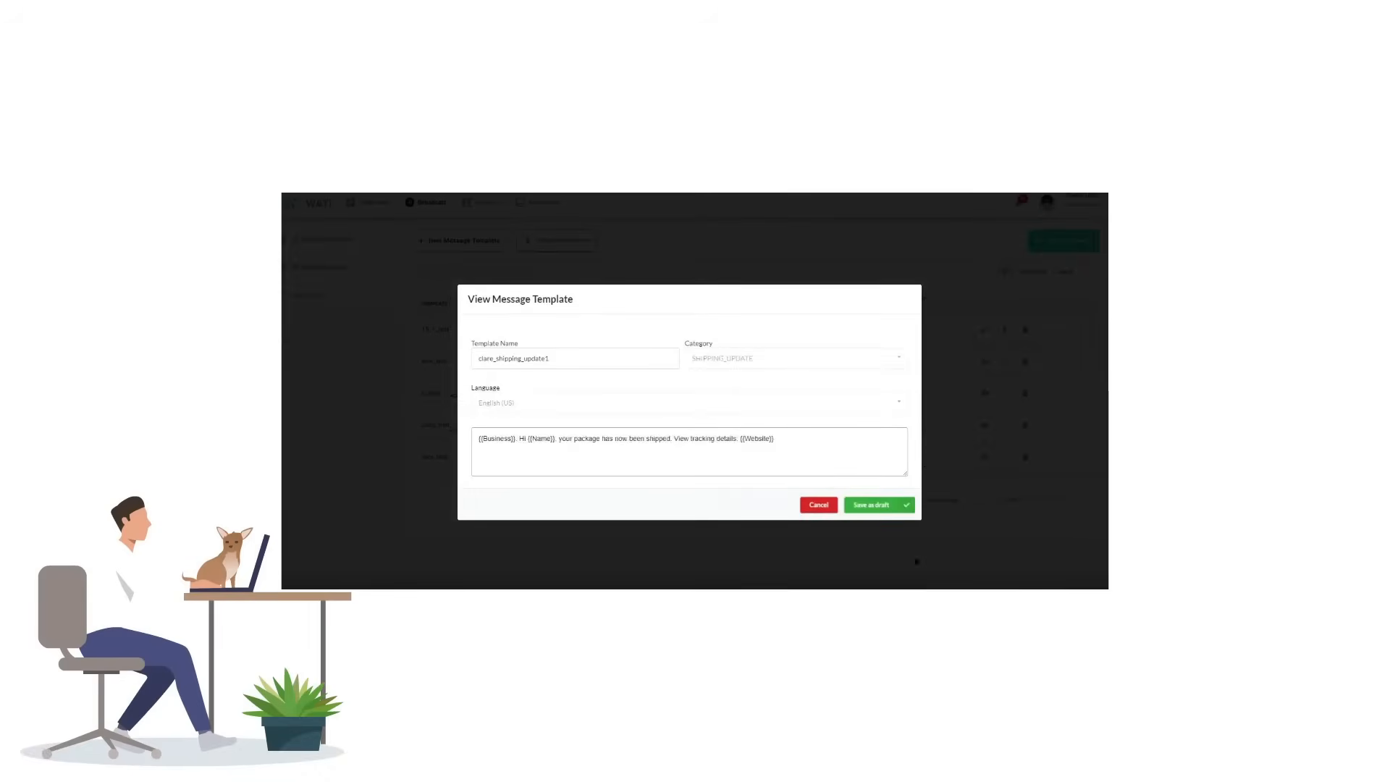
Close the shipping update template details without saving, returning to the templates list.
left_click(819, 504)
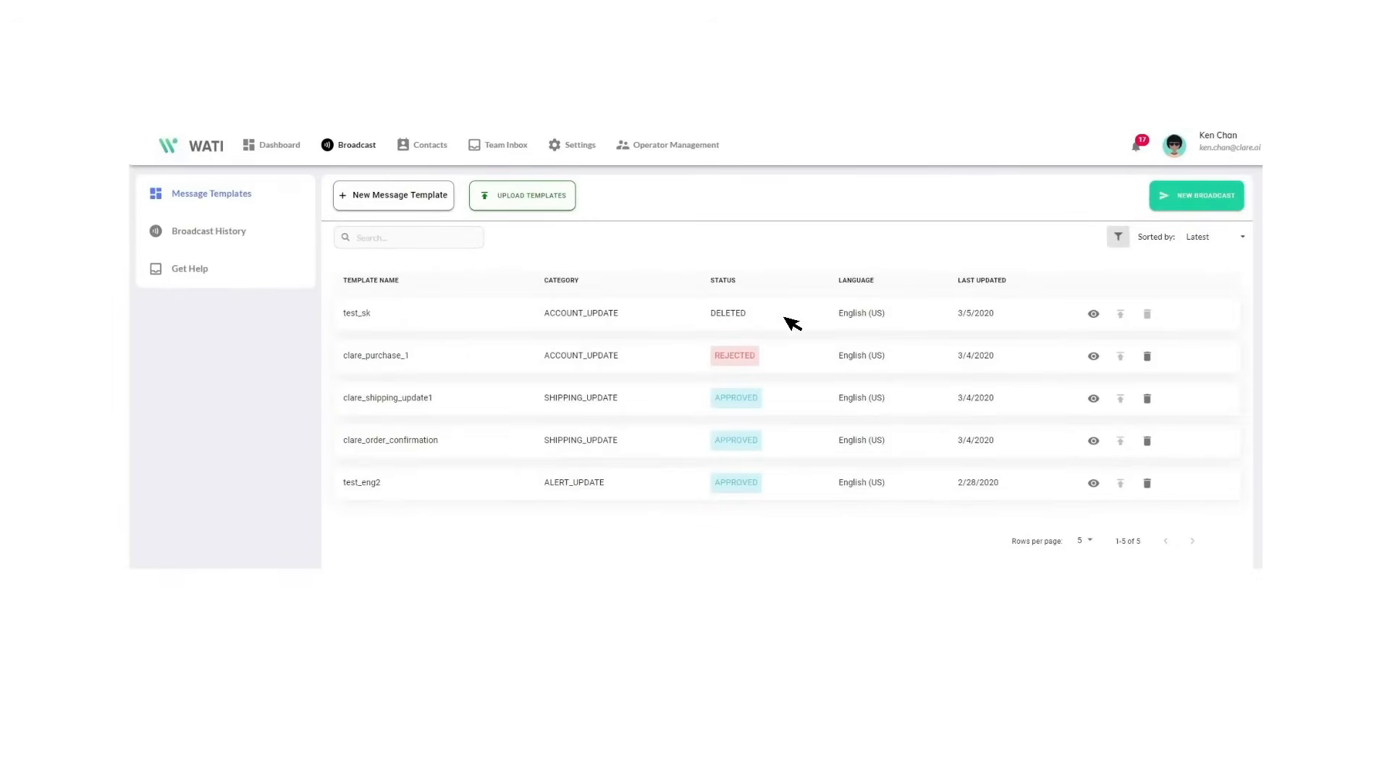
mouse_move(1148, 340)
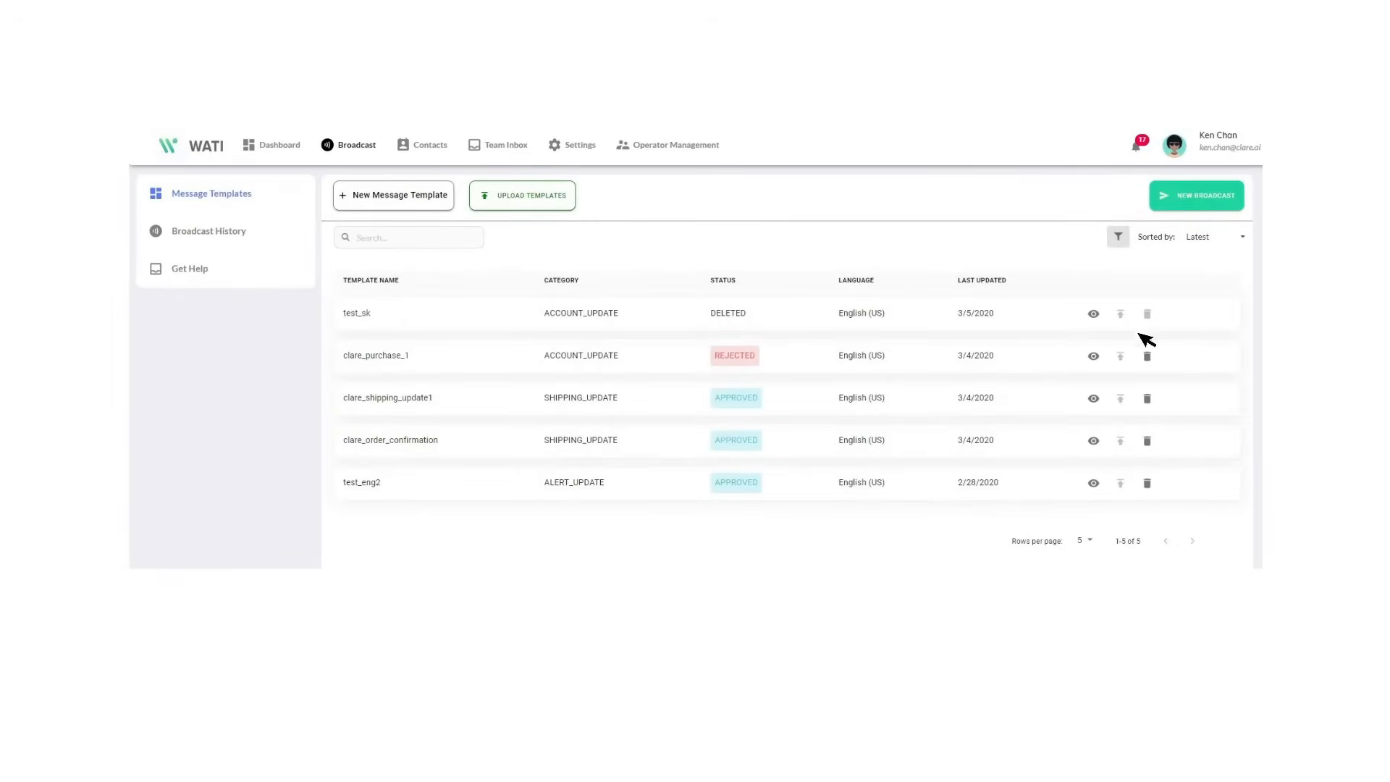